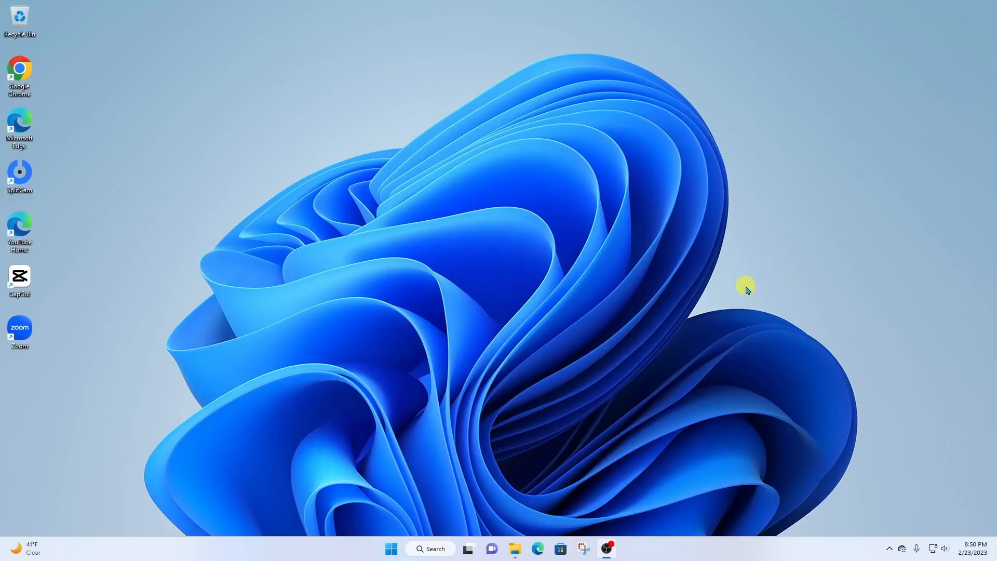
pyautogui.moveTo(741, 288)
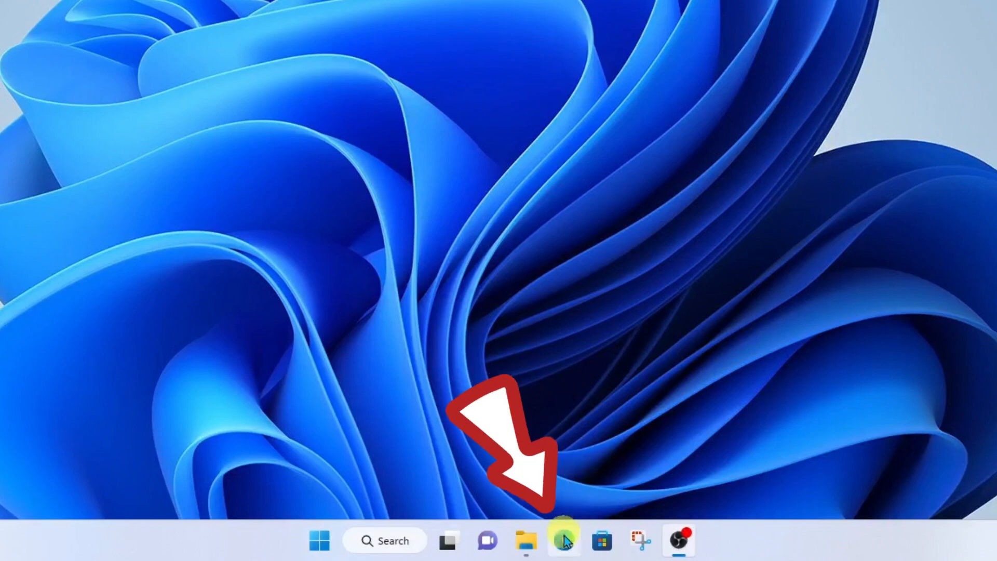
# Launch Microsoft Edge from its taskbar icon.
pyautogui.click(564, 540)
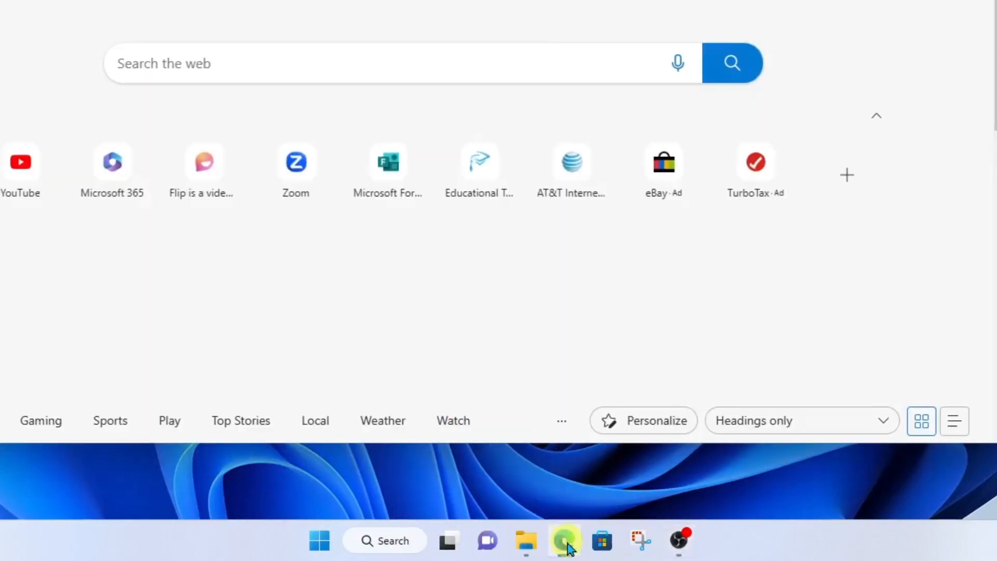
# Sign Edge in with the Microsoft account via 'Sign in to sync data'.
pyautogui.click(565, 541)
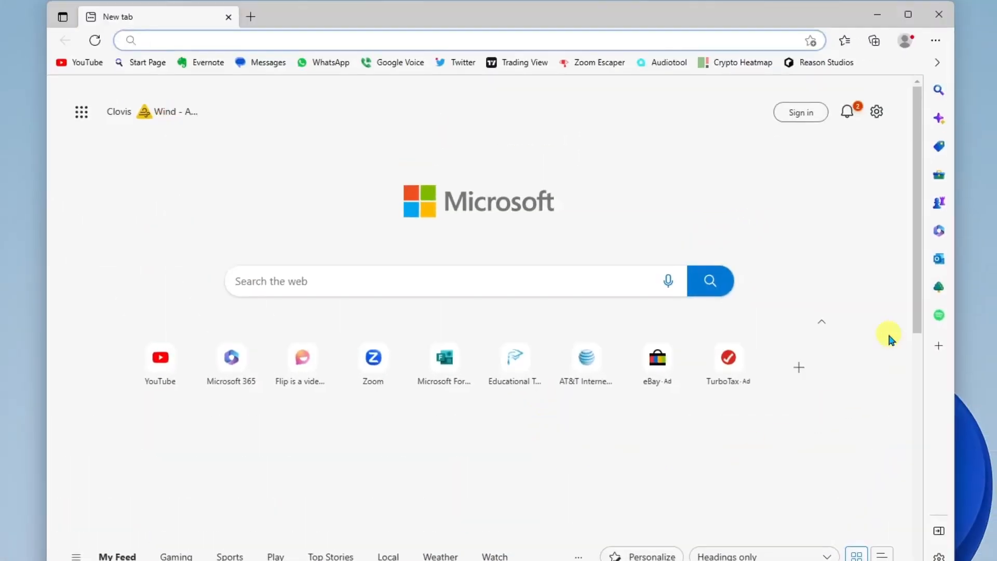
pyautogui.moveTo(869, 250)
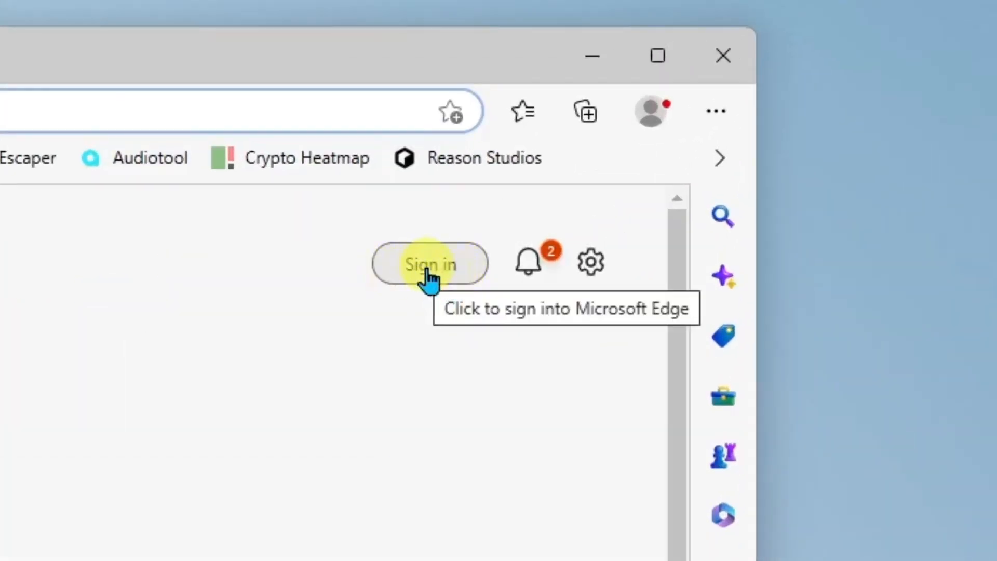
pyautogui.moveTo(83, 379)
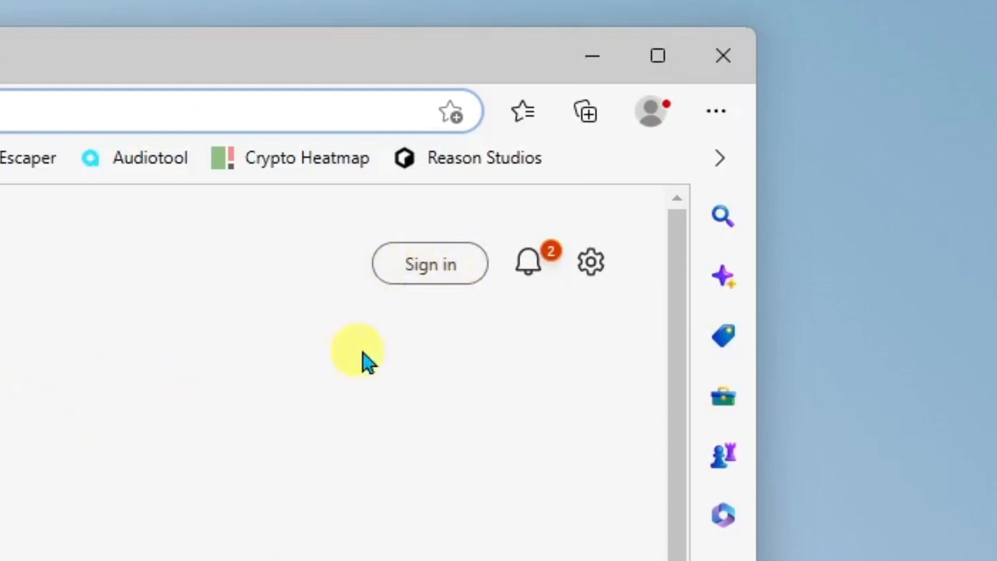
pyautogui.moveTo(649, 114)
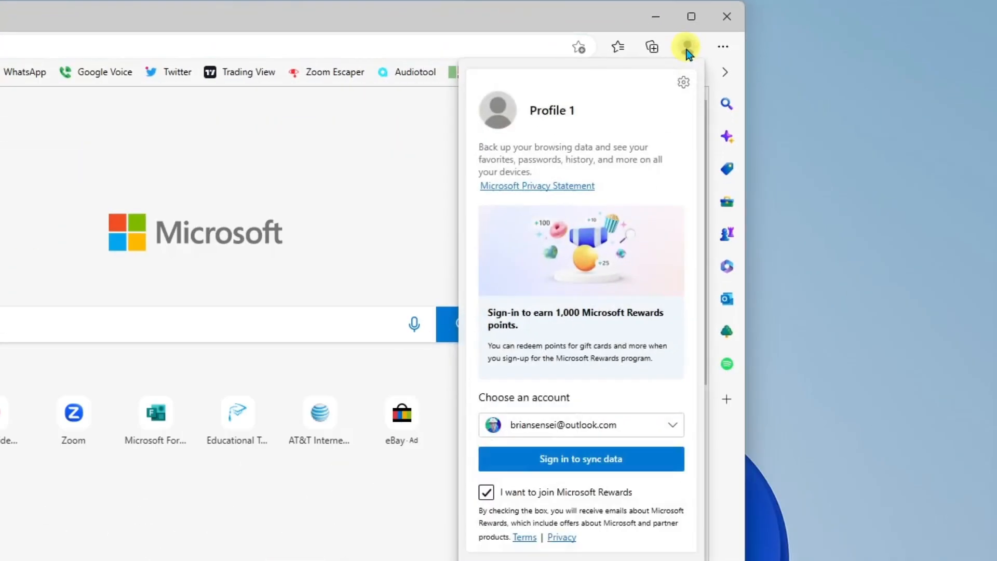
pyautogui.moveTo(654, 363)
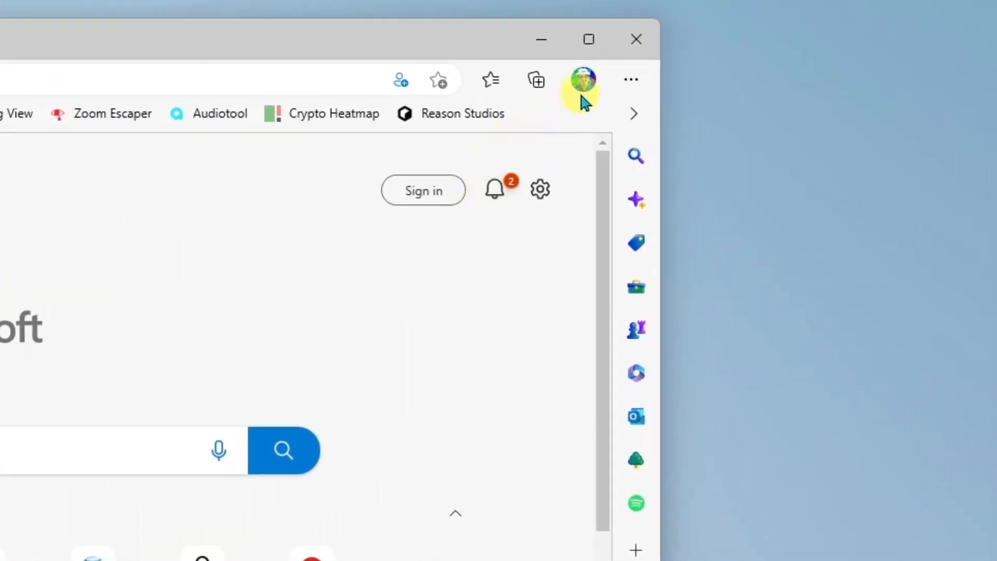
# Open the profile flyout showing sync on and 90 Rewards points.
pyautogui.click(582, 79)
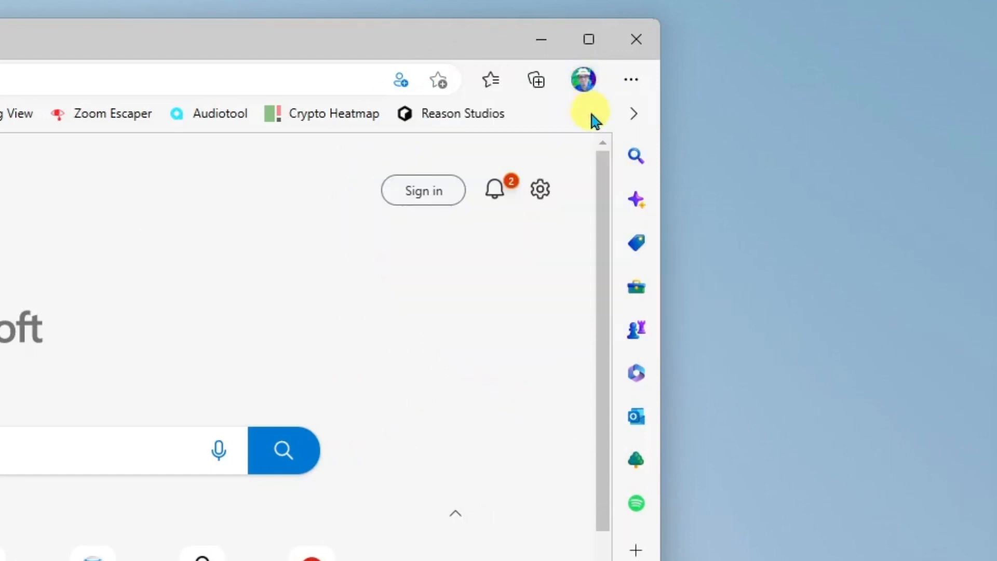
pyautogui.click(581, 79)
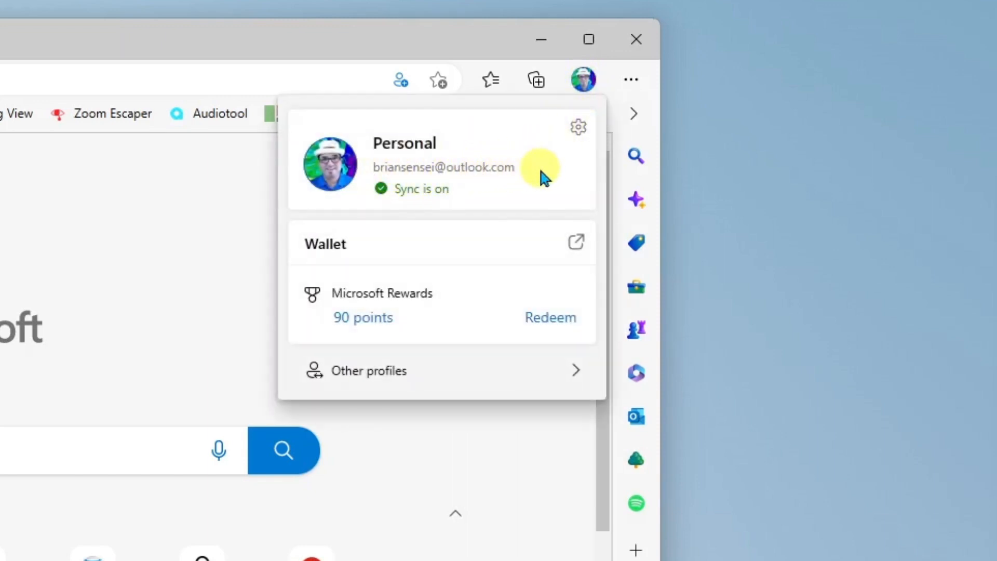
pyautogui.moveTo(484, 223)
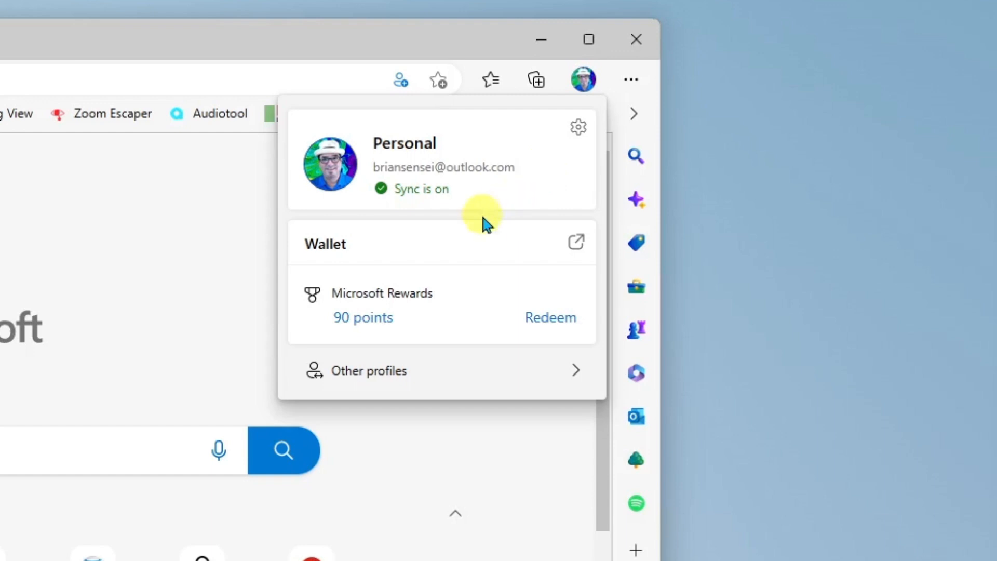
pyautogui.moveTo(451, 245)
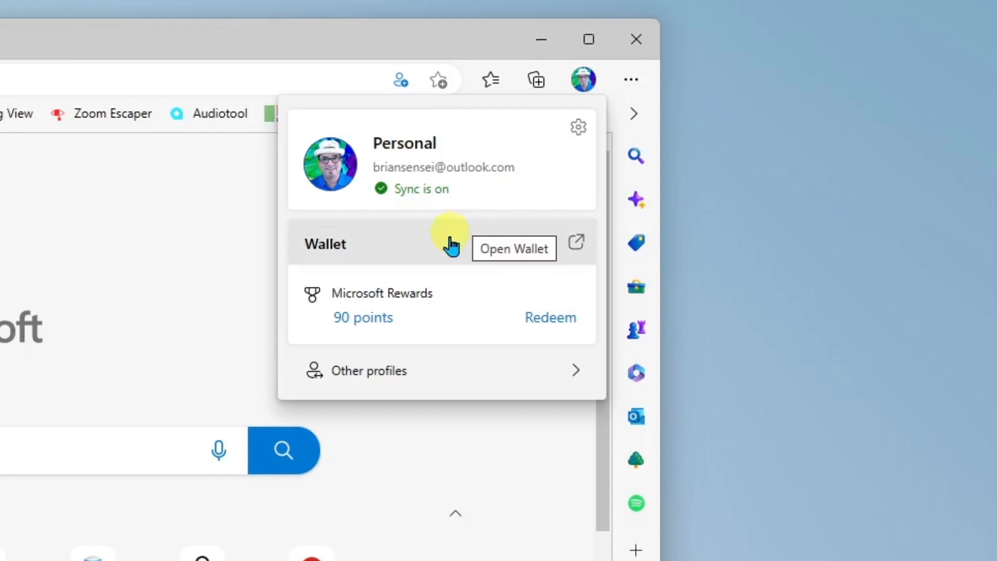
pyautogui.moveTo(315, 313)
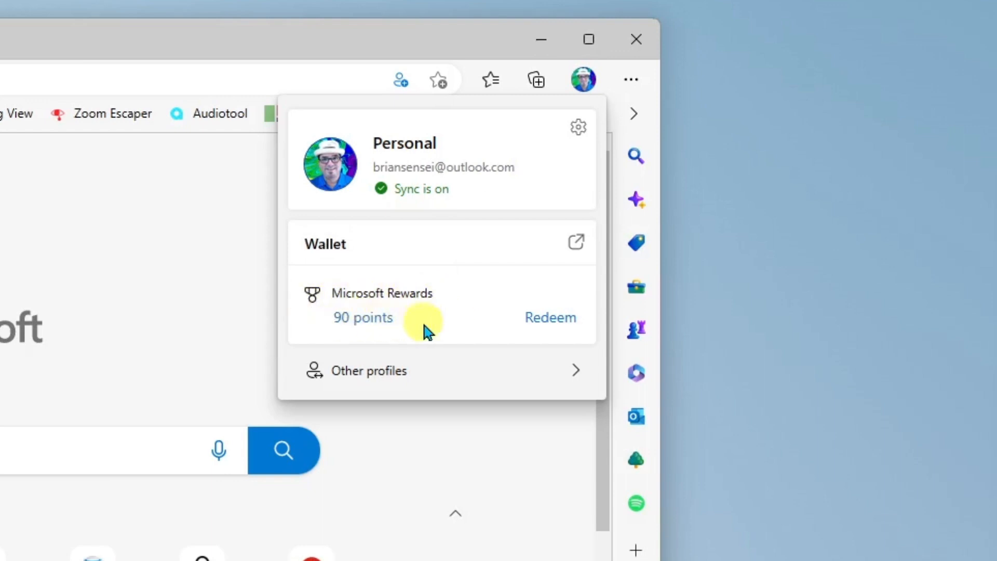
pyautogui.moveTo(502, 158)
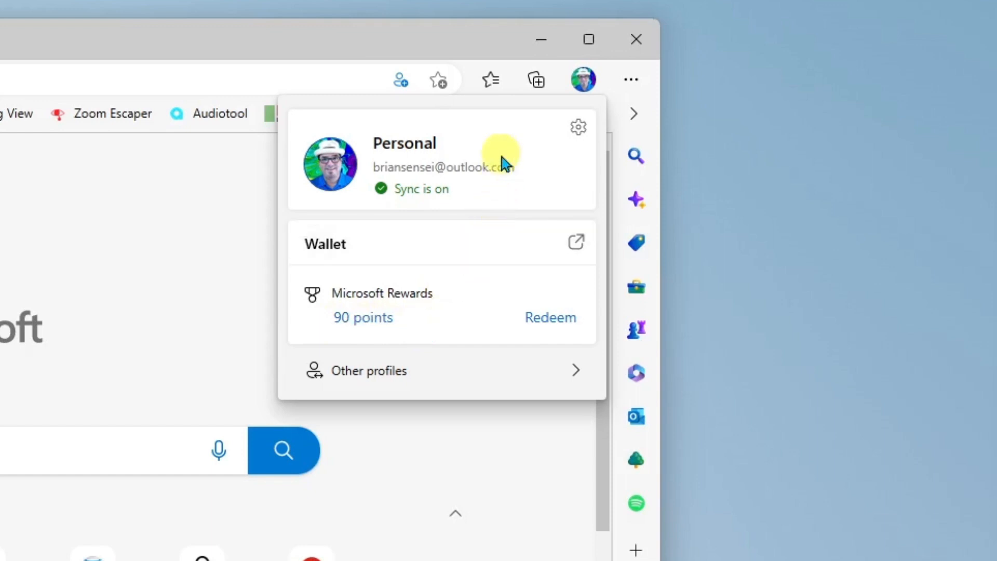
pyautogui.moveTo(578, 126)
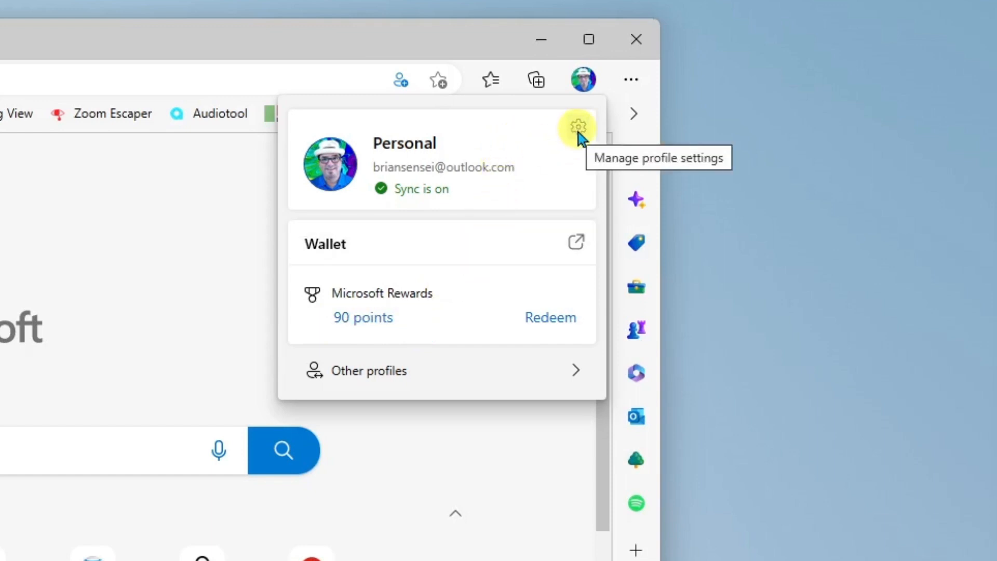
# Open Manage profile settings from the profile flyout.
pyautogui.click(575, 127)
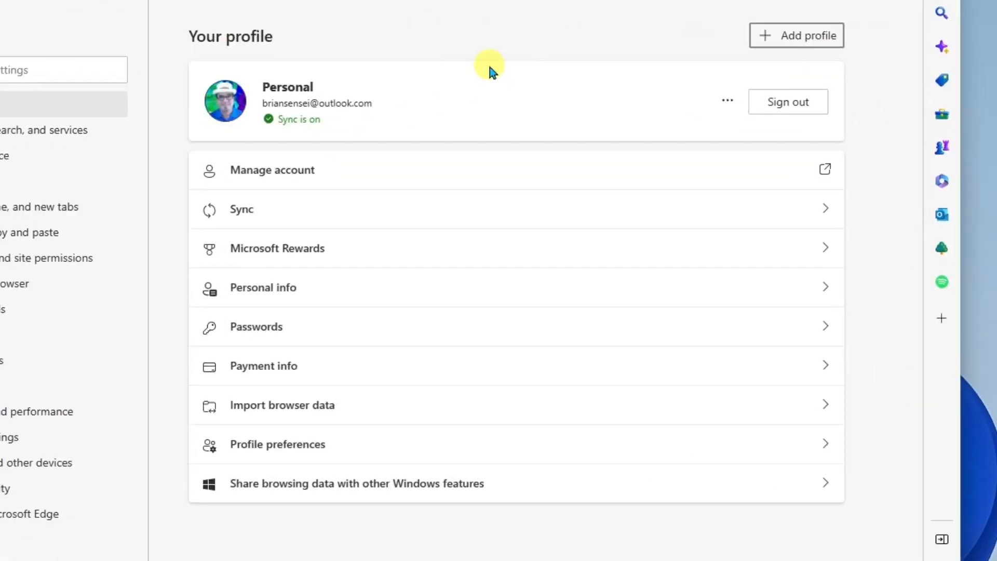
pyautogui.moveTo(384, 111)
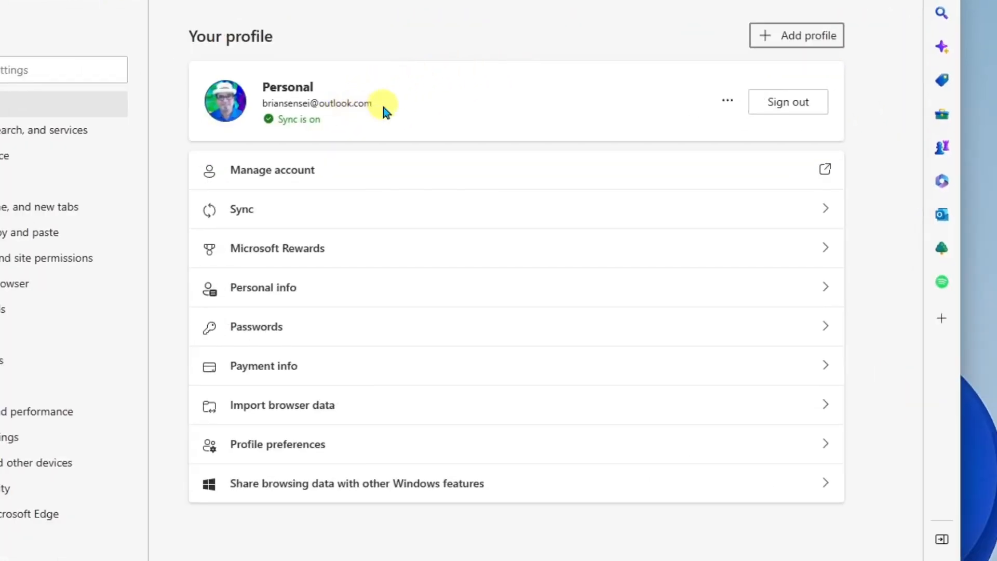
pyautogui.moveTo(370, 193)
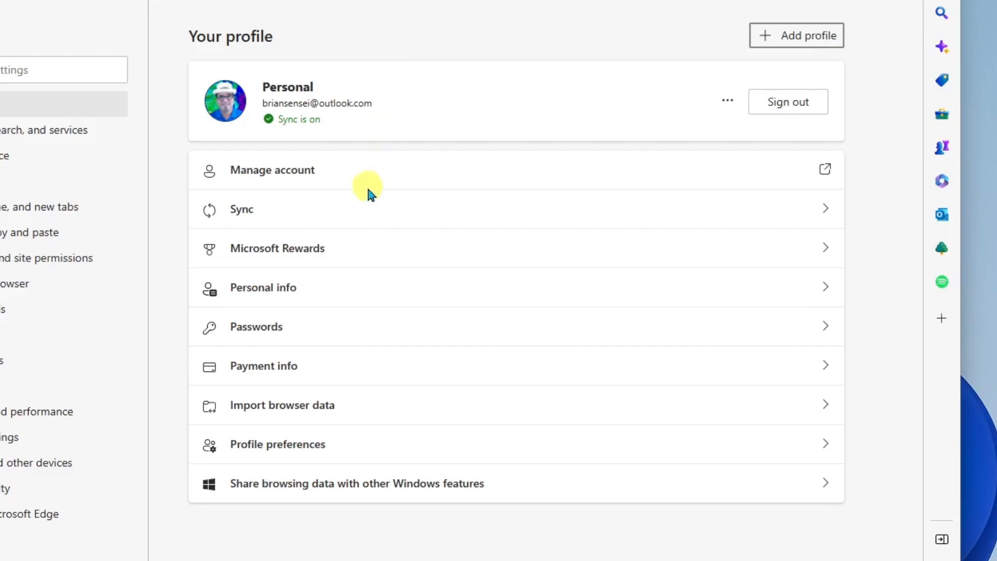
pyautogui.moveTo(284, 209)
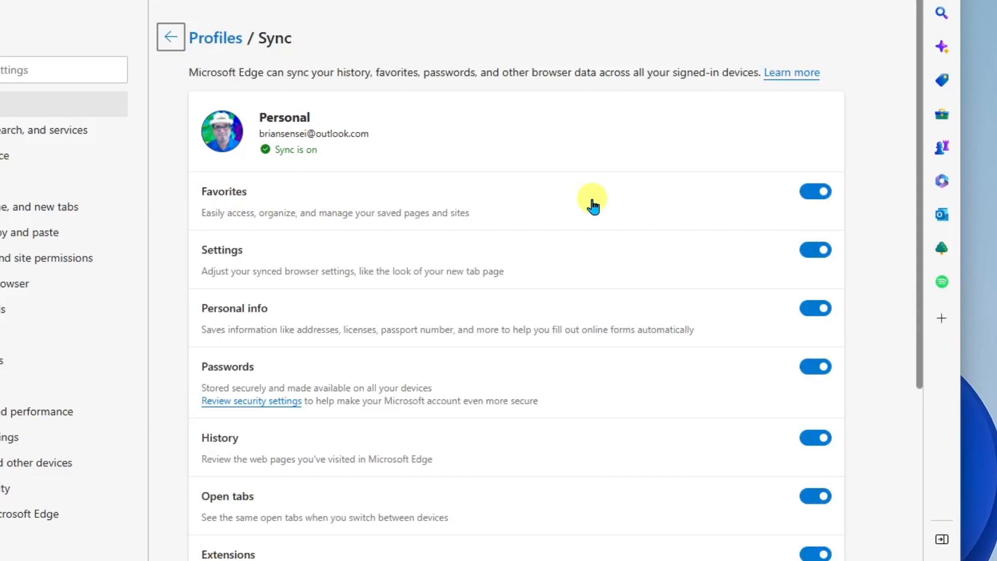
pyautogui.moveTo(646, 300)
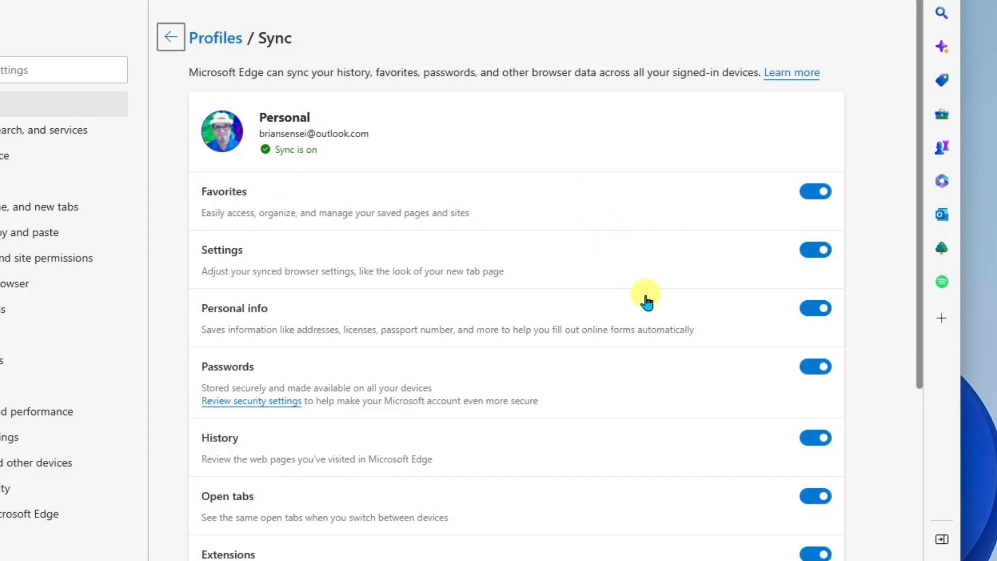
pyautogui.moveTo(638, 410)
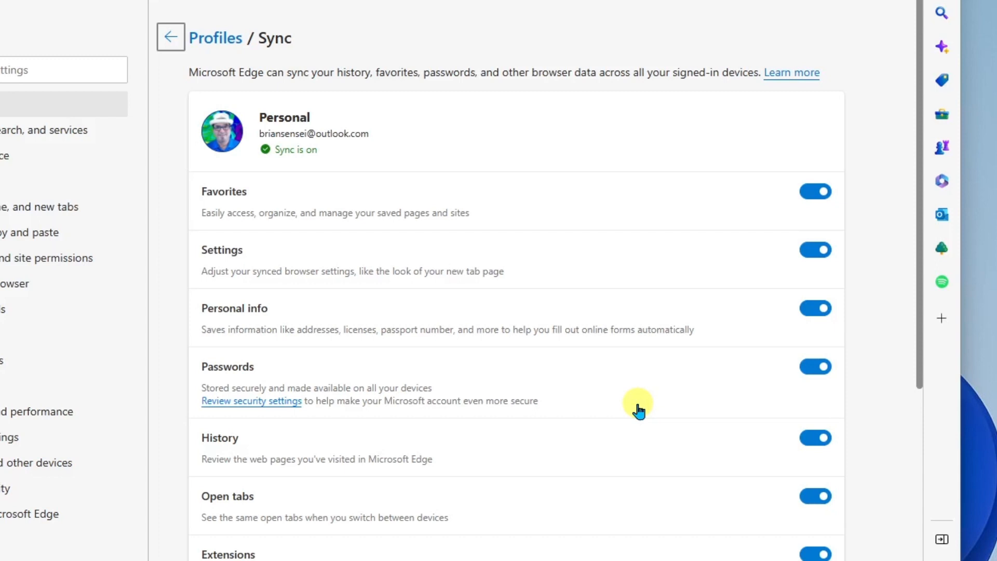
pyautogui.moveTo(640, 209)
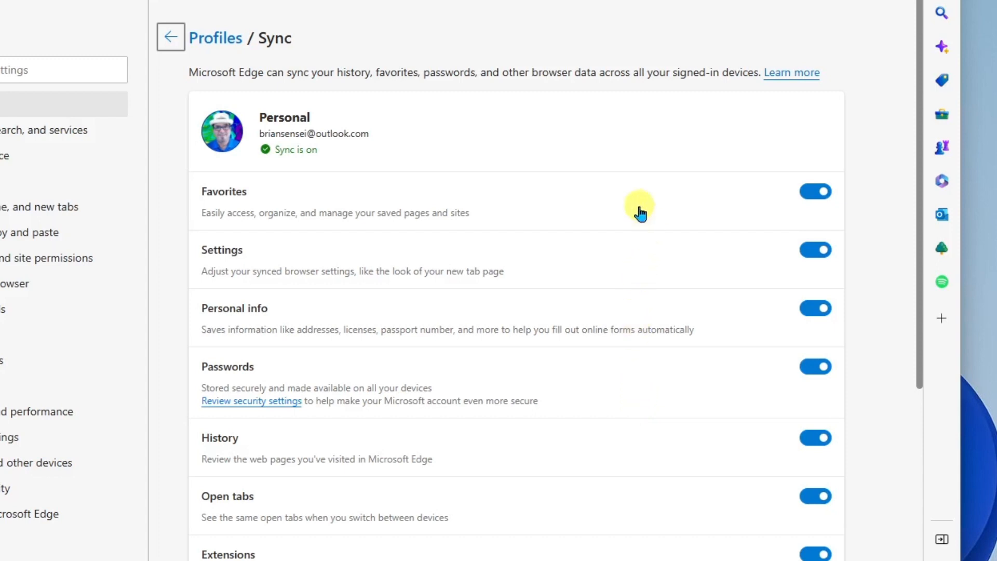
pyautogui.moveTo(625, 222)
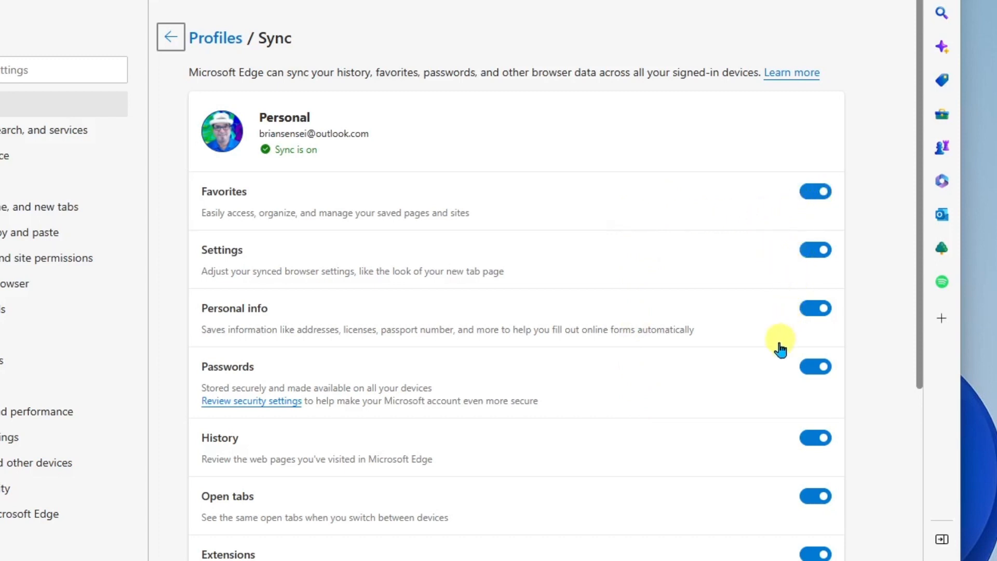
pyautogui.moveTo(769, 383)
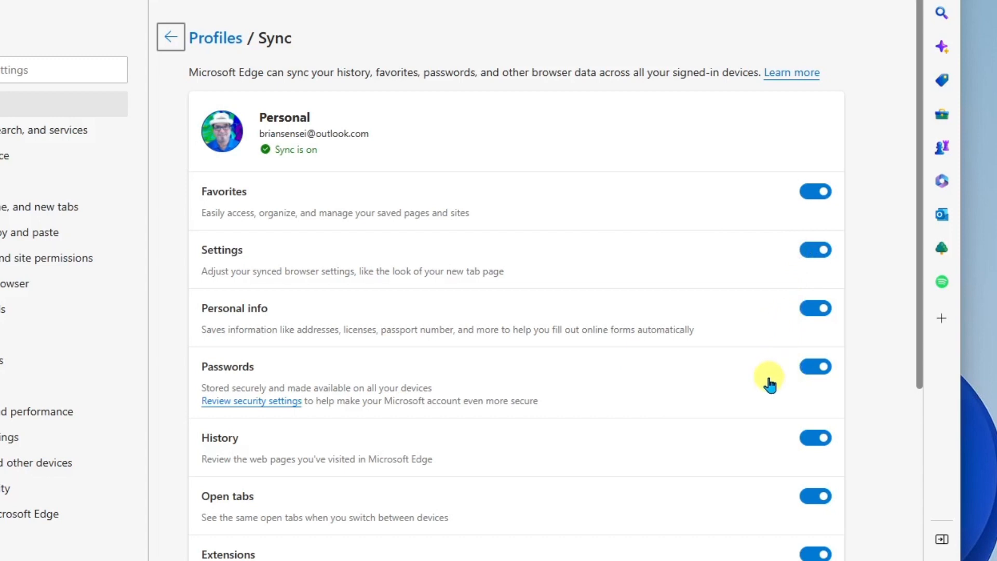
# Scroll the Sync page to confirm Favorites through Payments are all on.
pyautogui.scroll(-3)
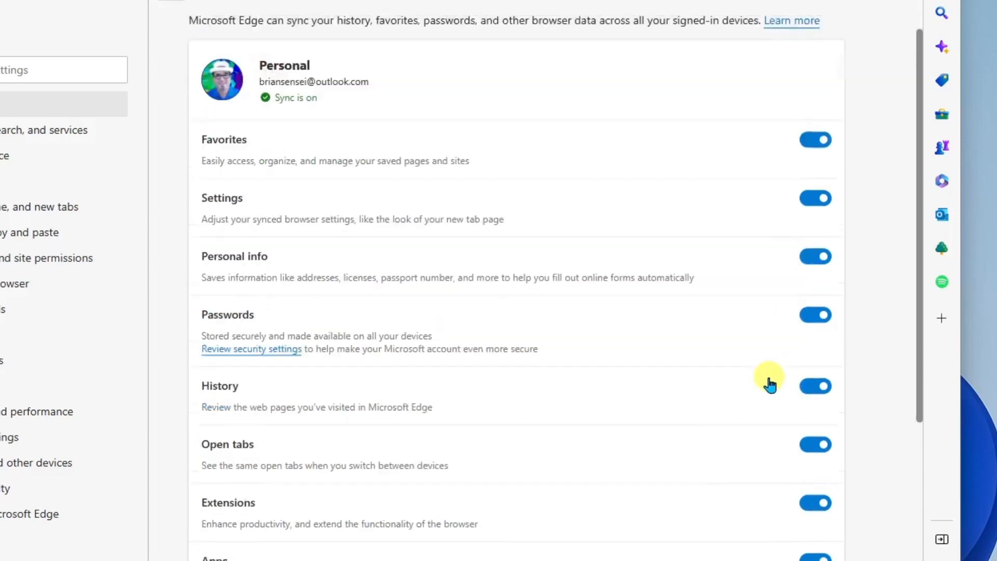
pyautogui.scroll(-3)
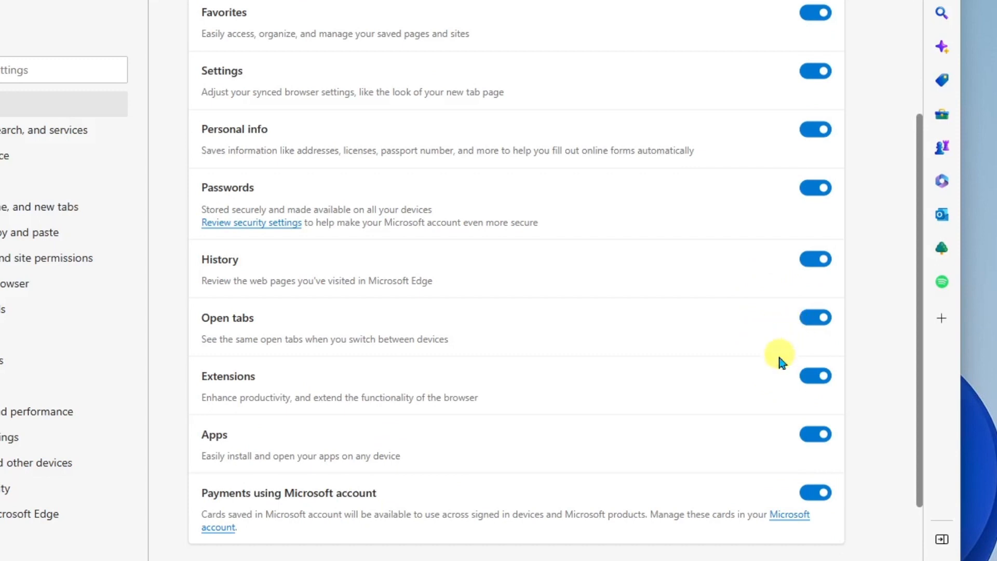
pyautogui.moveTo(774, 413)
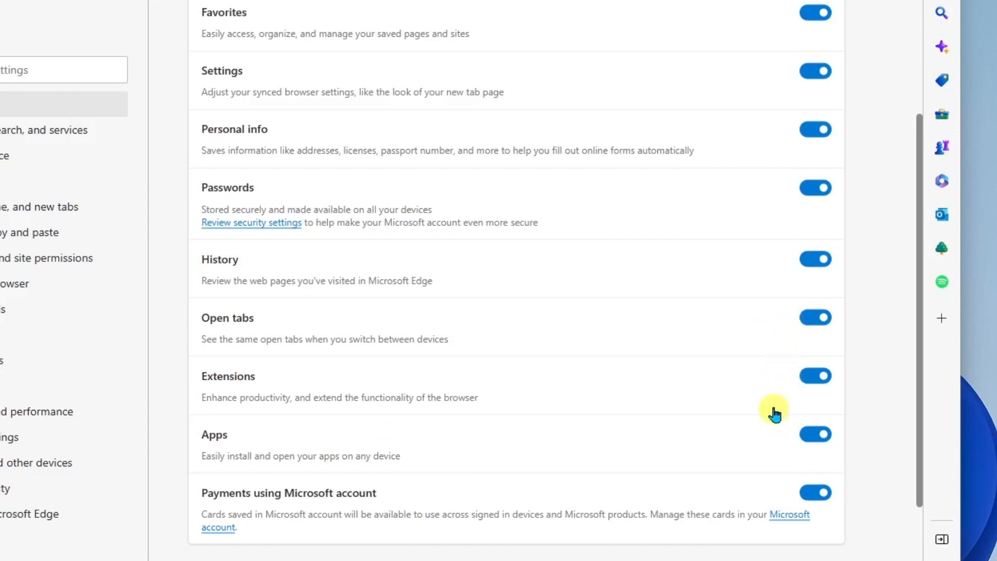
pyautogui.moveTo(778, 384)
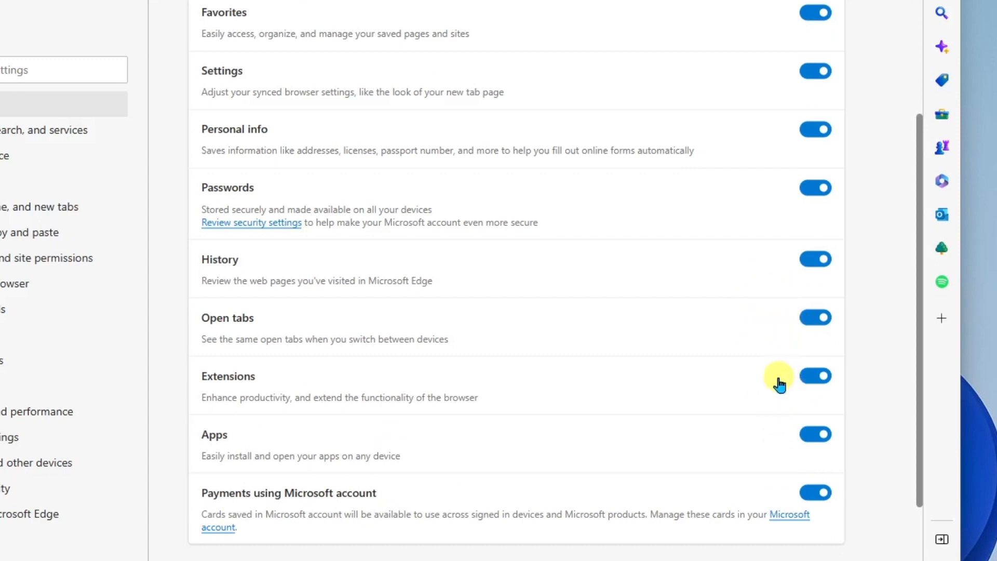
pyautogui.moveTo(770, 438)
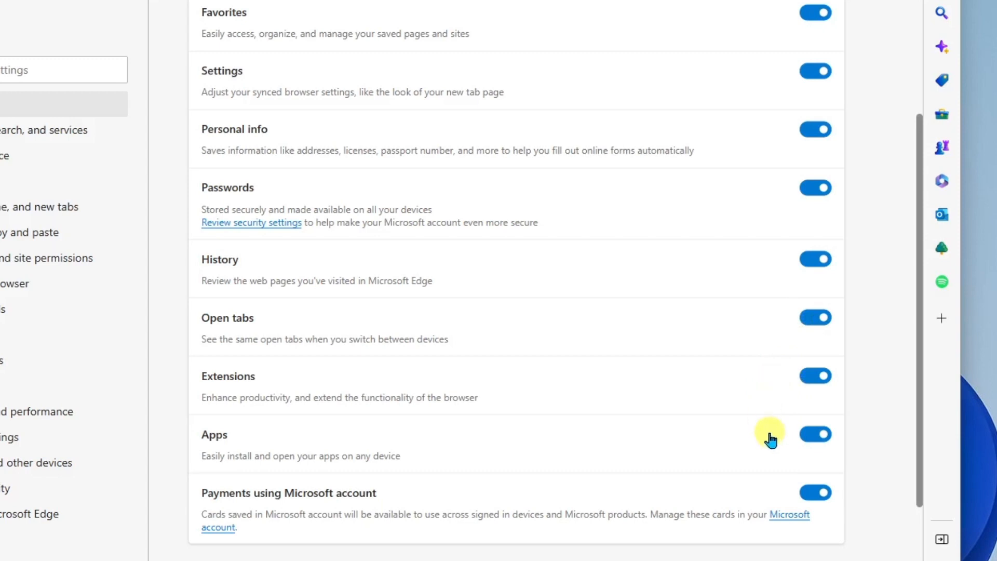
pyautogui.moveTo(756, 418)
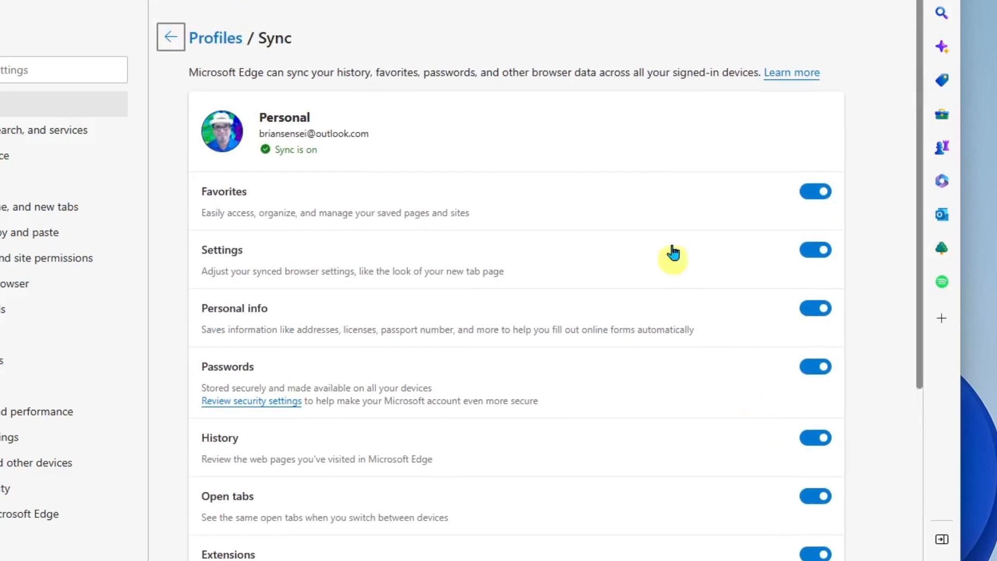
pyautogui.moveTo(723, 294)
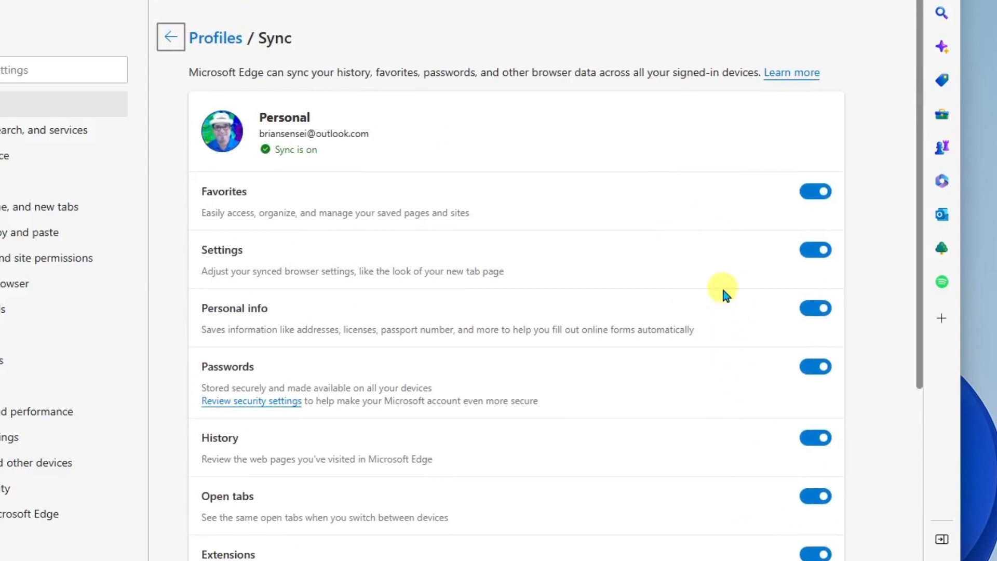
pyautogui.moveTo(756, 212)
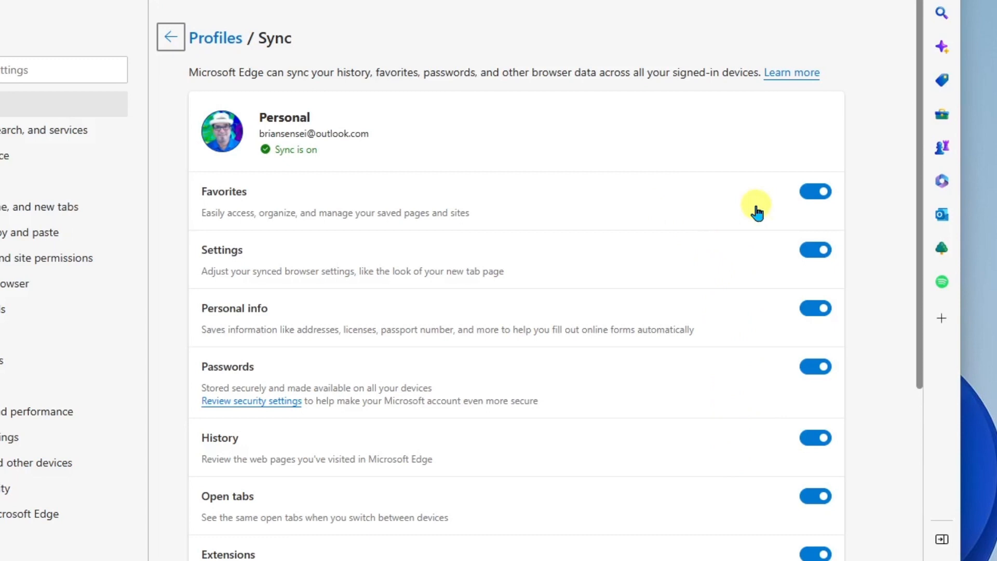
pyautogui.moveTo(742, 268)
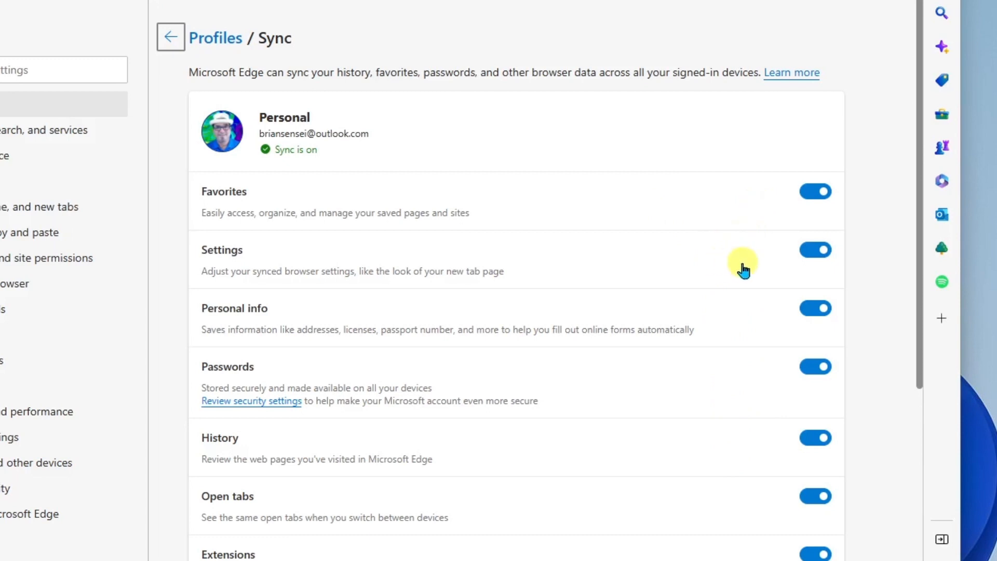
pyautogui.moveTo(737, 387)
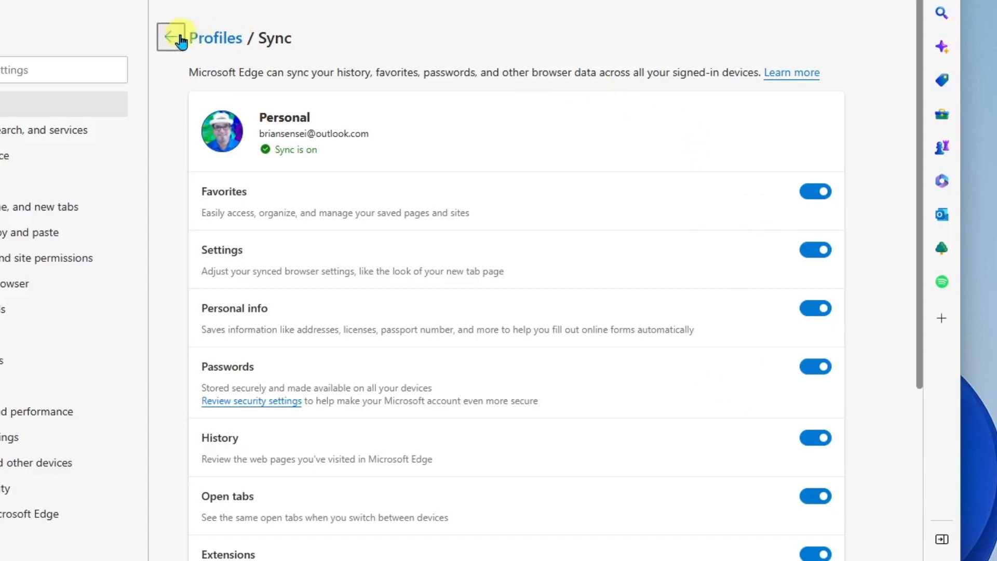
# Return to Profiles and open the Microsoft Rewards settings page.
pyautogui.click(170, 37)
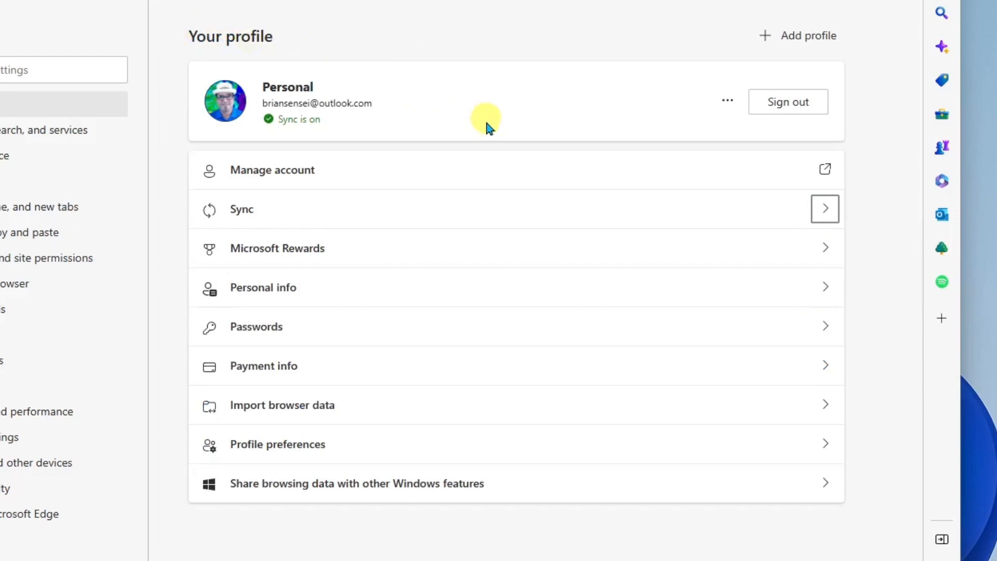
pyautogui.moveTo(296, 256)
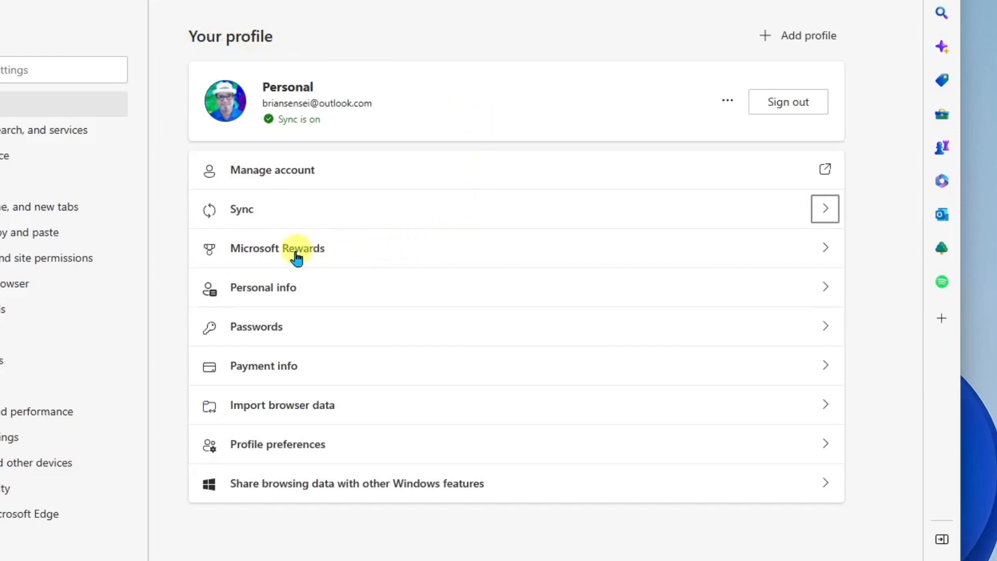
pyautogui.click(276, 249)
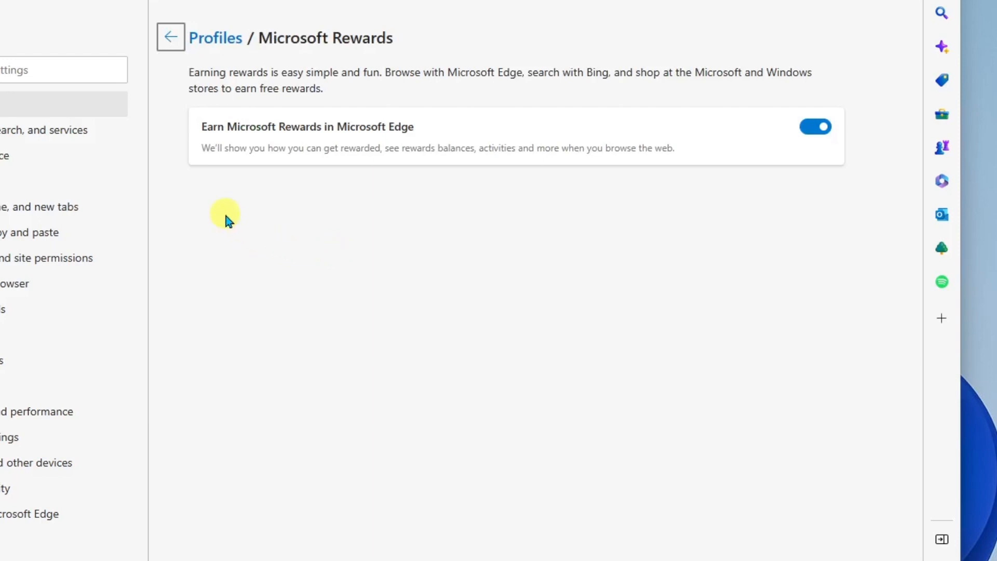
pyautogui.moveTo(229, 147)
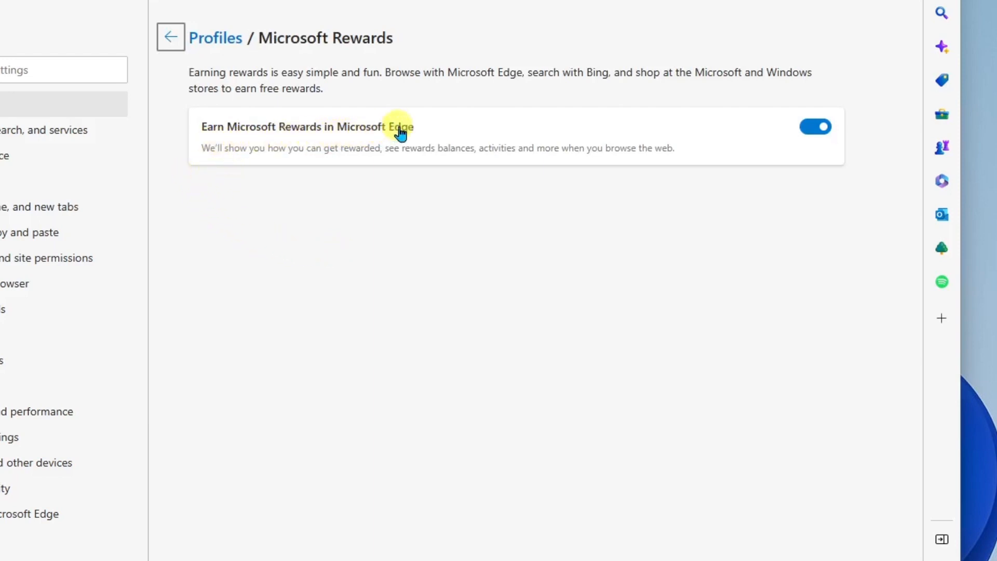
pyautogui.moveTo(371, 93)
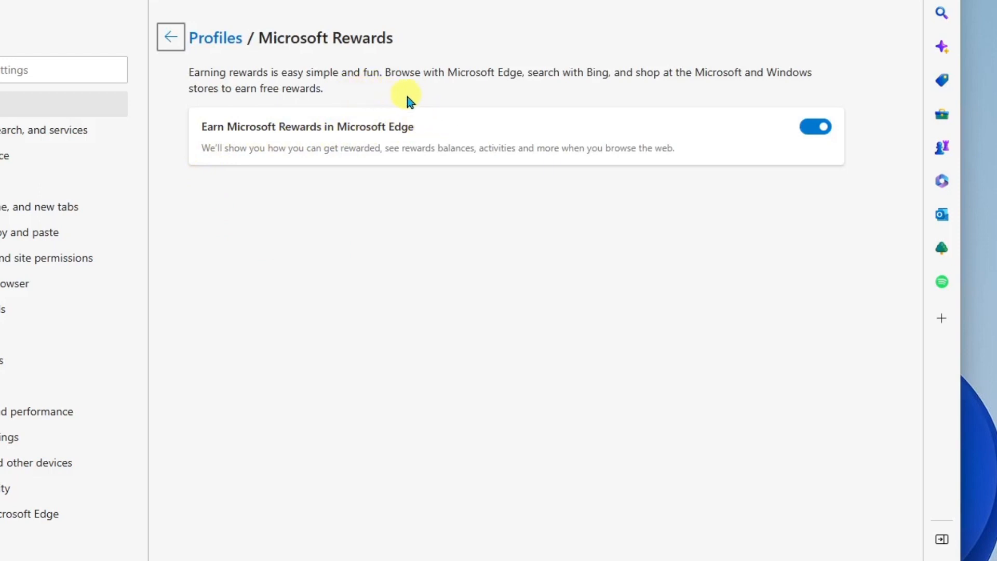
pyautogui.moveTo(547, 102)
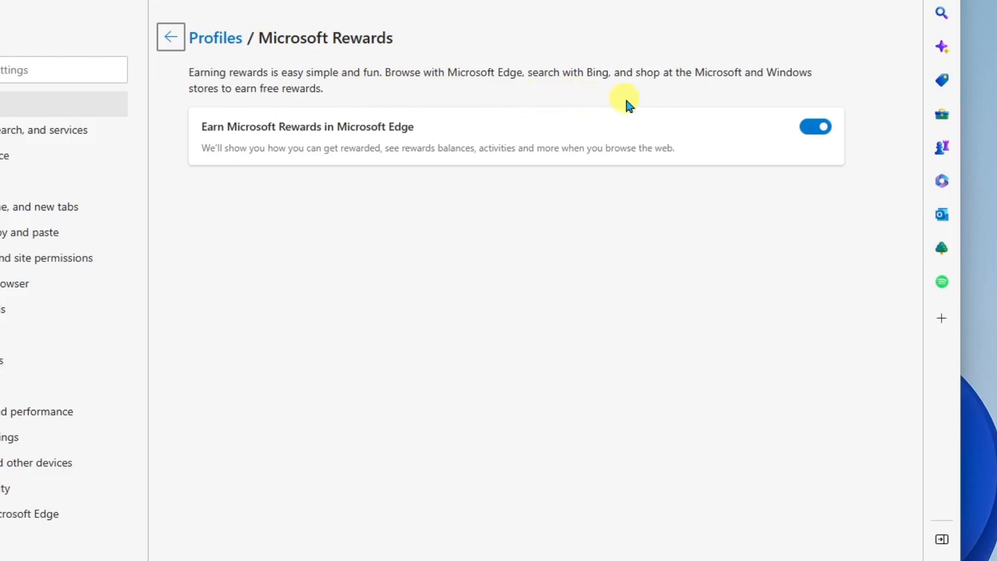
pyautogui.moveTo(715, 102)
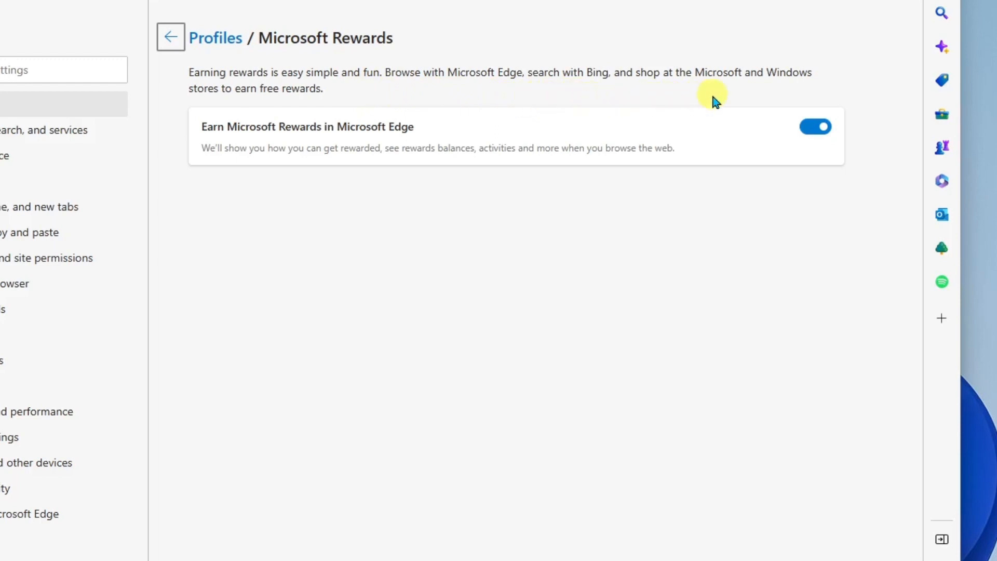
pyautogui.moveTo(267, 112)
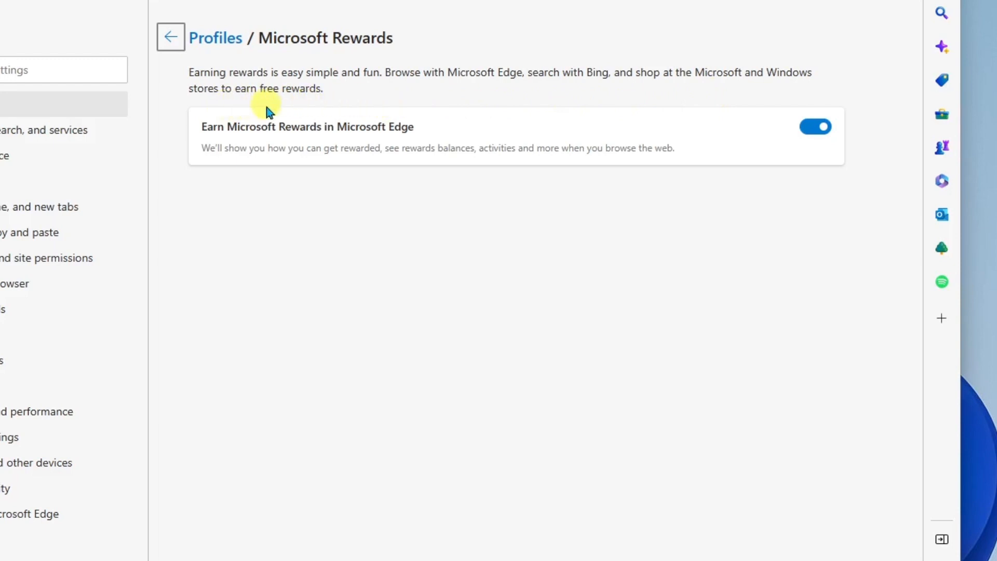
pyautogui.moveTo(311, 107)
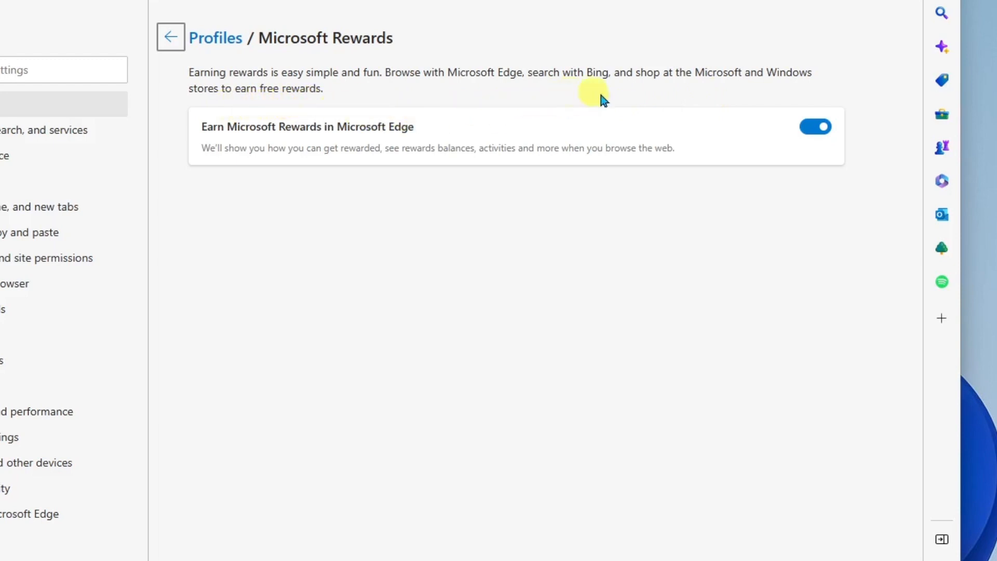
# Return from Rewards to the main Profiles settings page.
pyautogui.click(170, 37)
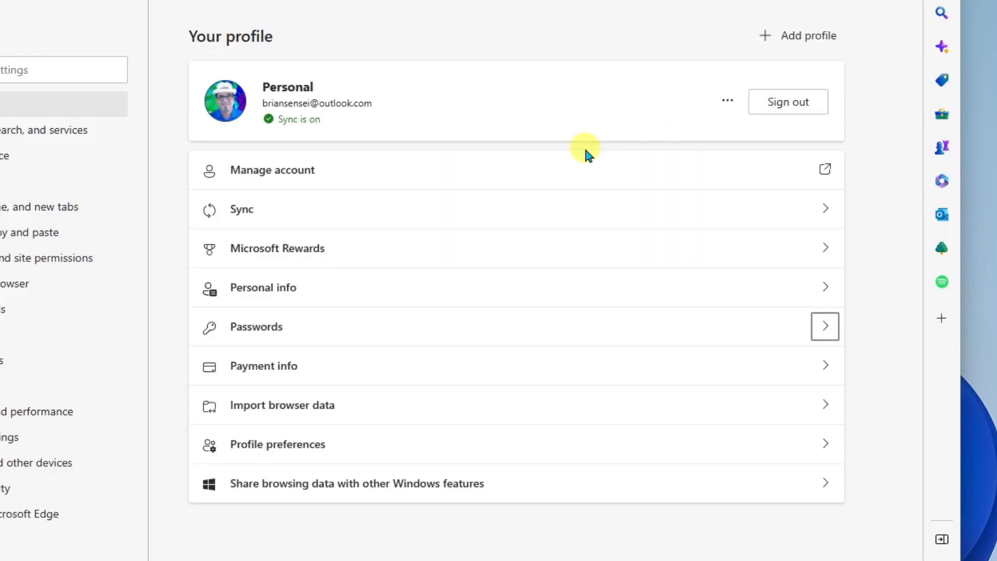
pyautogui.moveTo(429, 320)
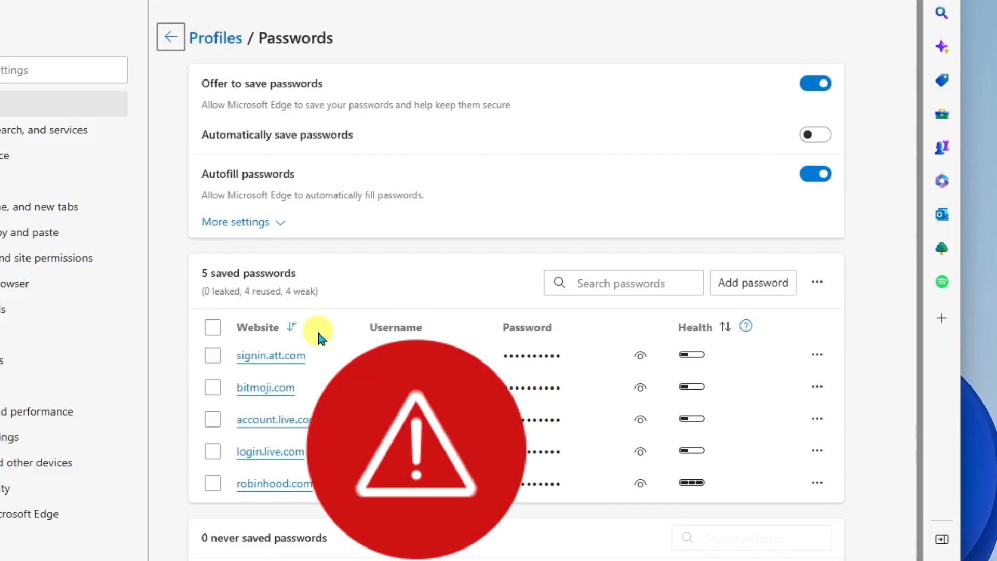
pyautogui.moveTo(521, 165)
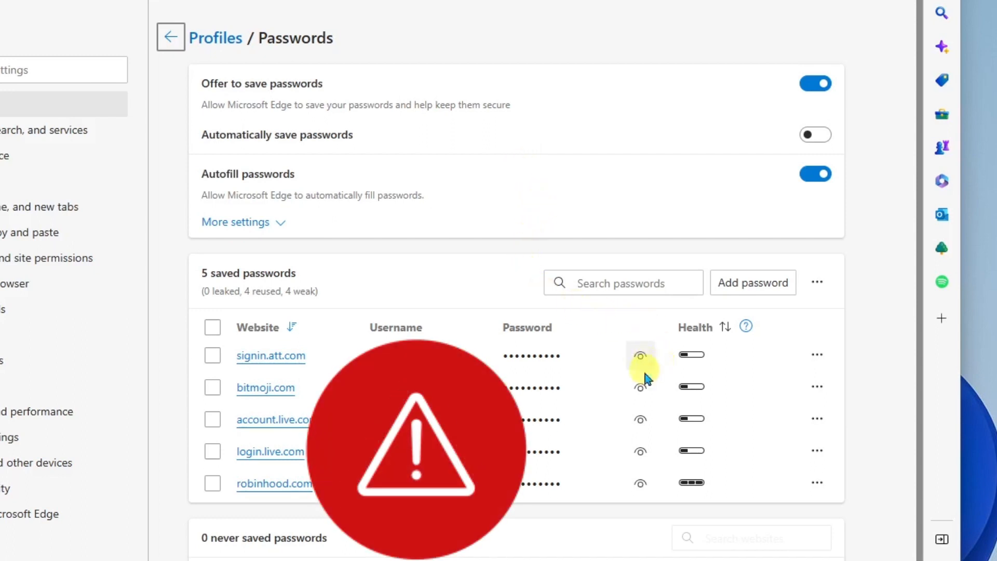
pyautogui.moveTo(639, 457)
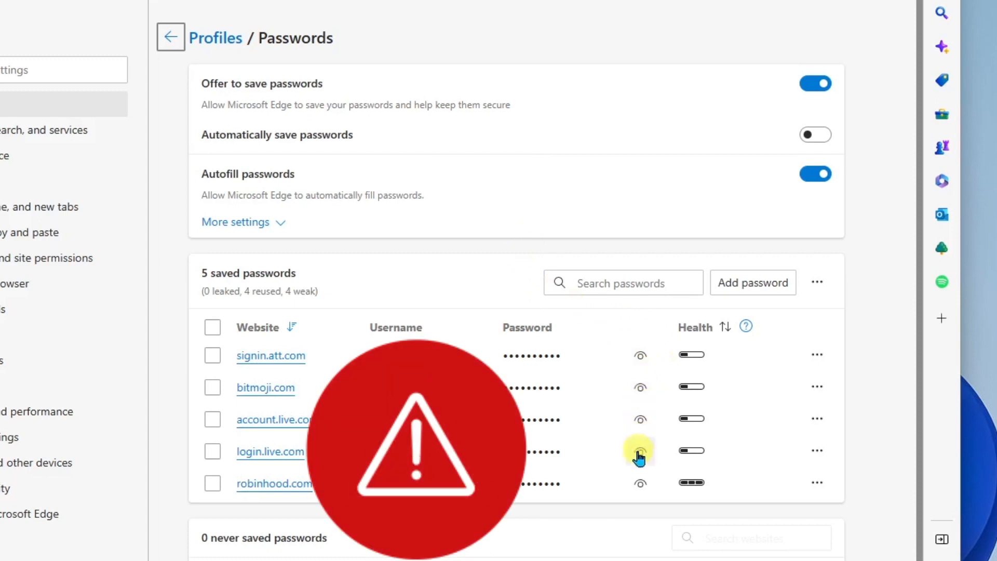
pyautogui.moveTo(615, 510)
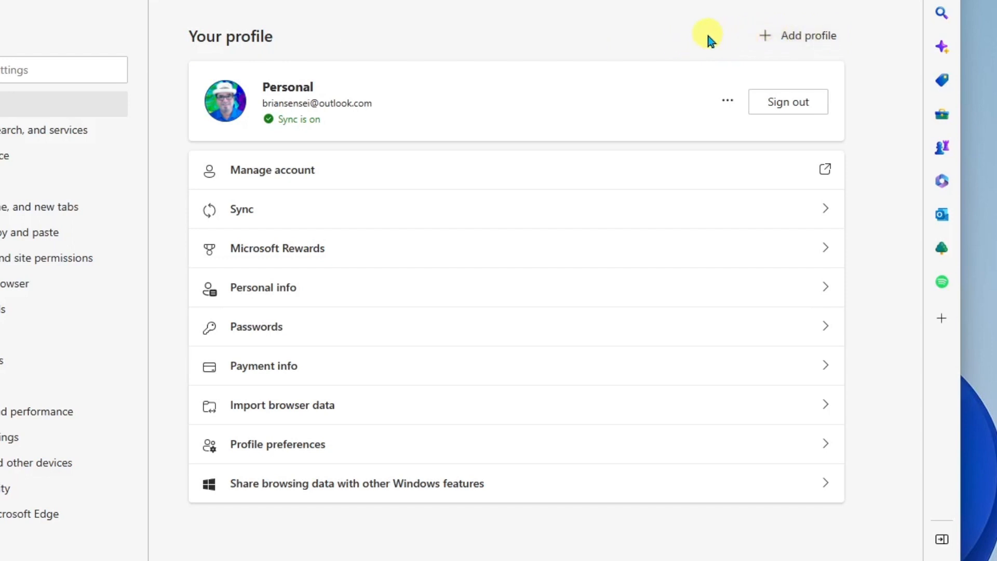
pyautogui.moveTo(711, 76)
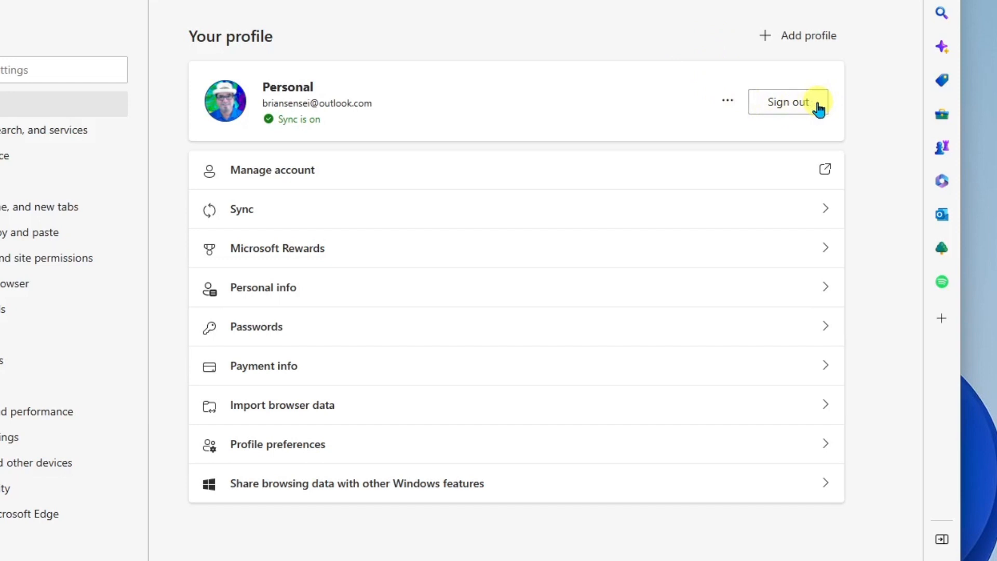
pyautogui.moveTo(812, 130)
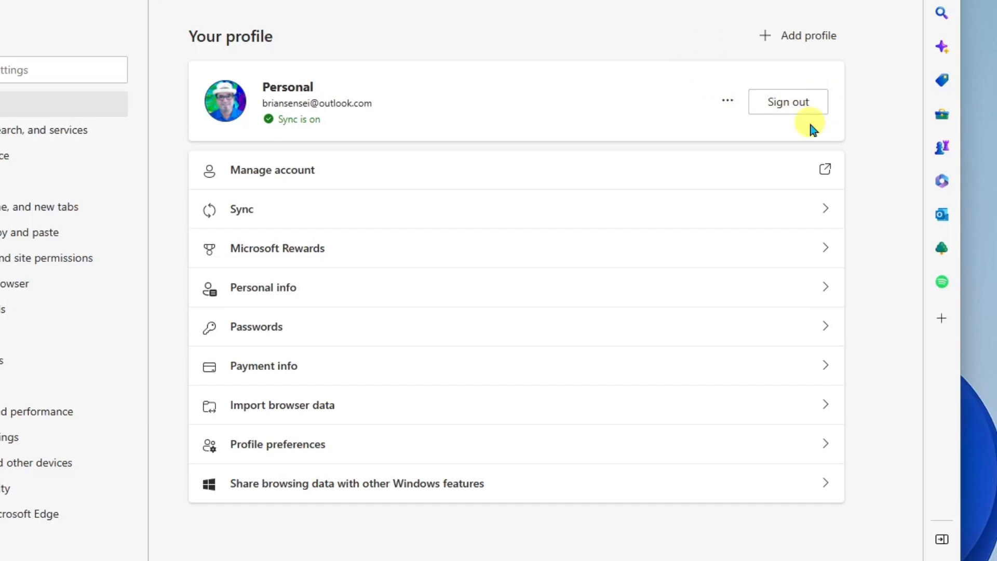